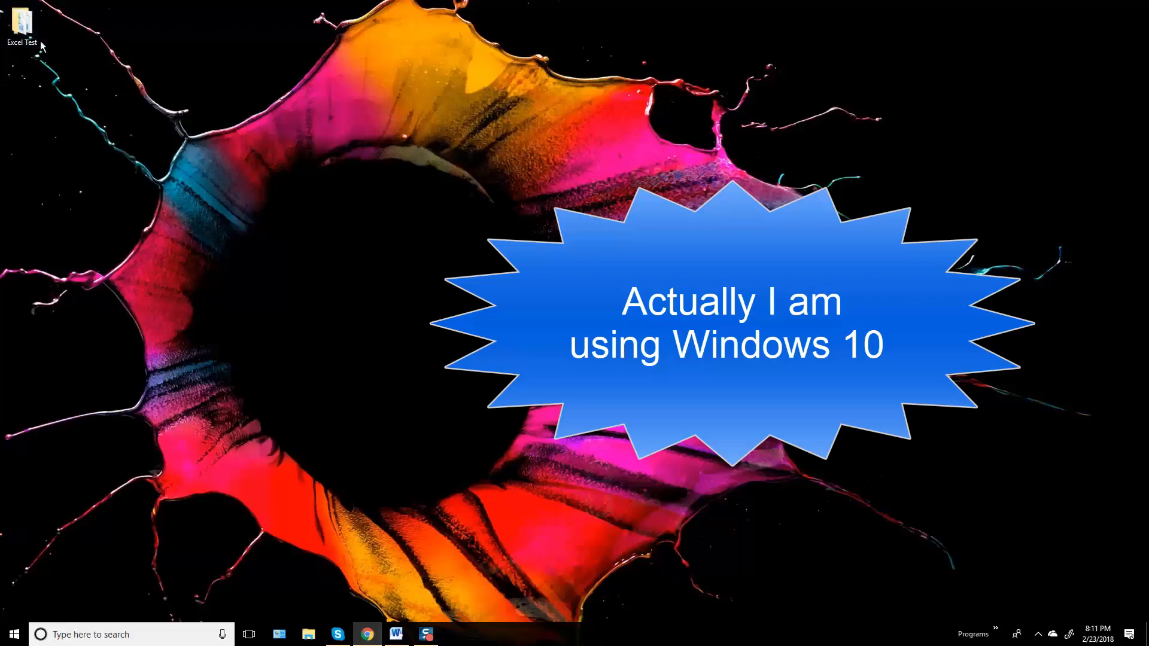
# Step: Open the Excel Test folder on the desktop and launch workbooks A and B in Excel
pyautogui.doubleClick(22, 22)
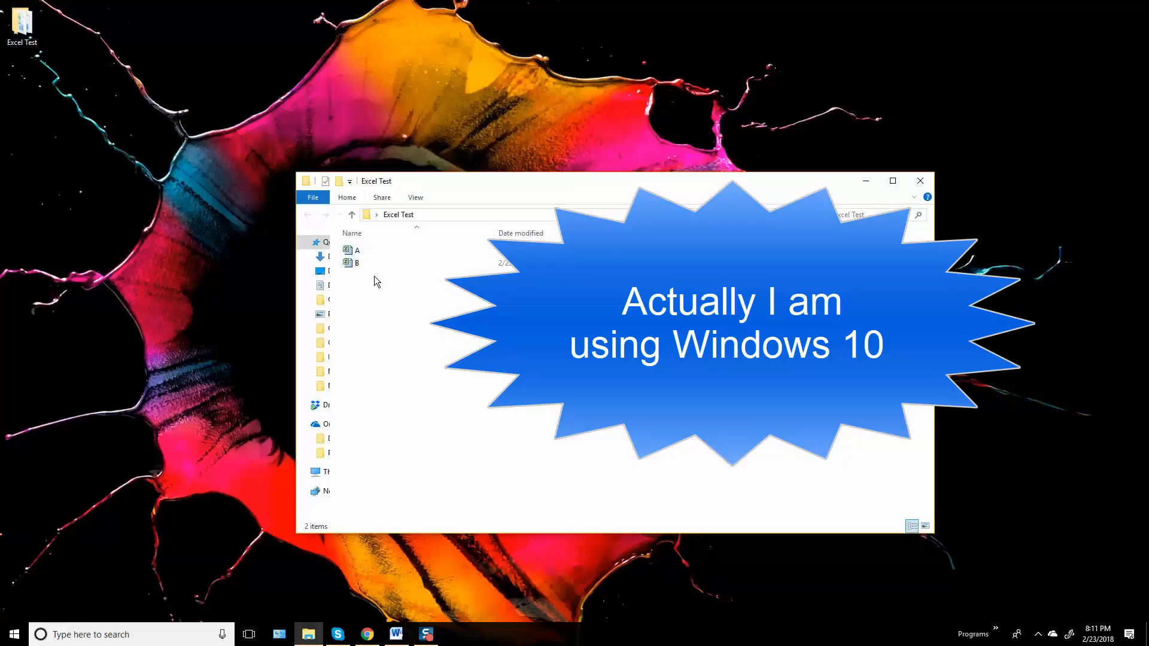
pyautogui.doubleClick(357, 250)
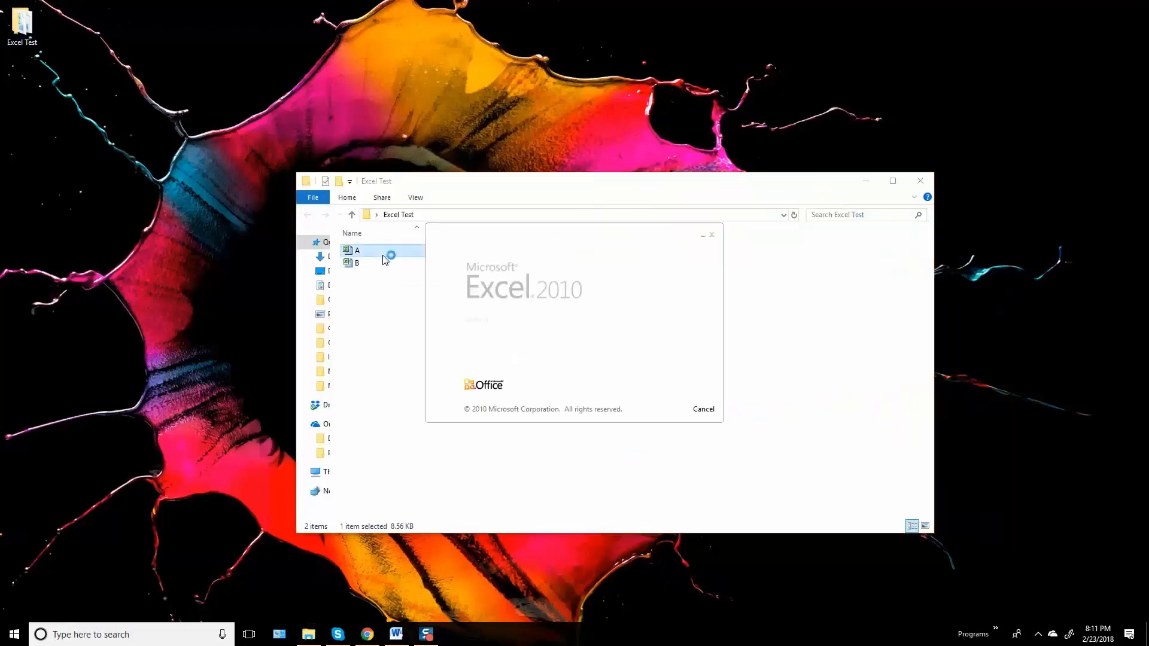
pyautogui.doubleClick(356, 250)
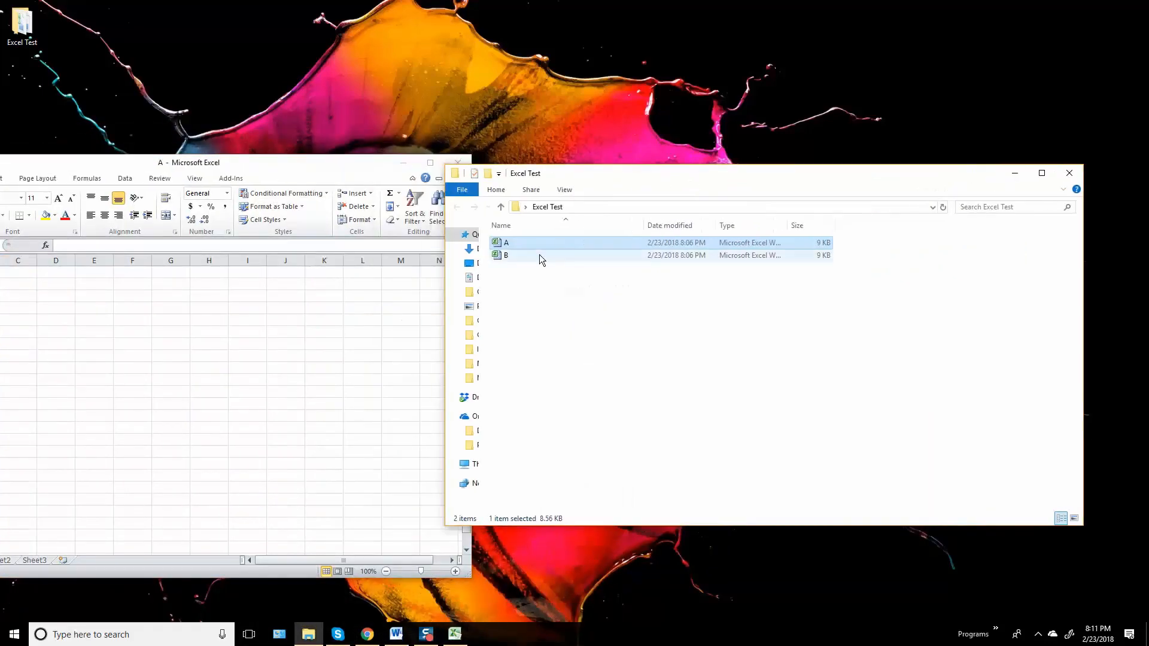
# Step: Bring workbook A back to the front of the shared Excel window using the taskbar previews
pyautogui.doubleClick(505, 255)
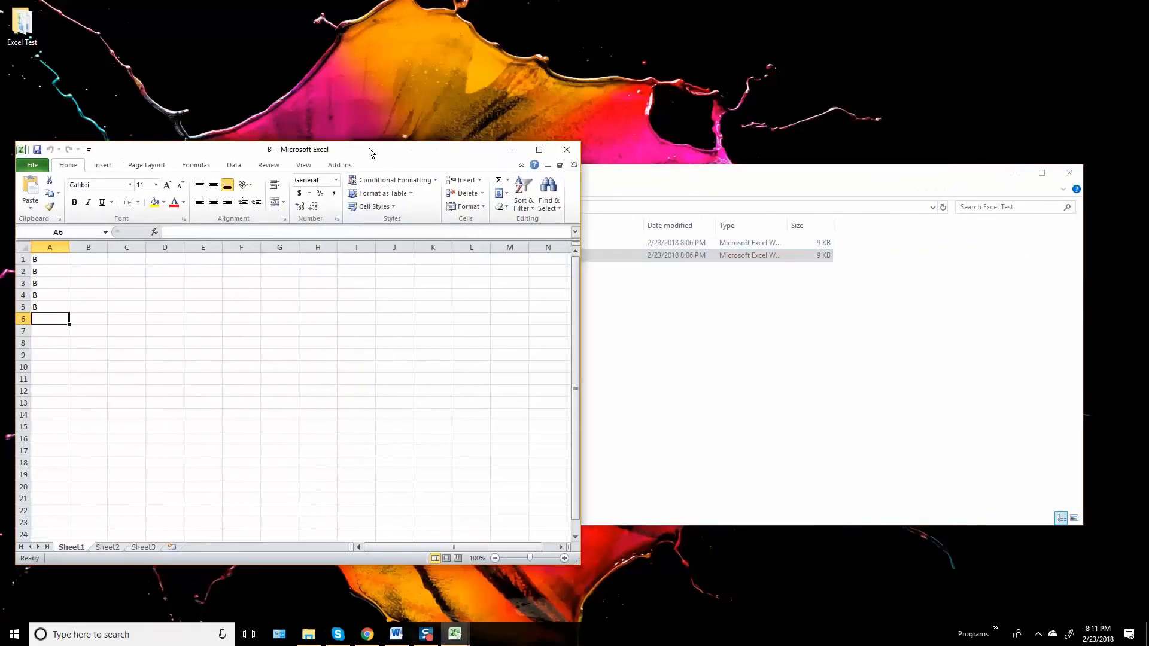
pyautogui.moveTo(455, 633)
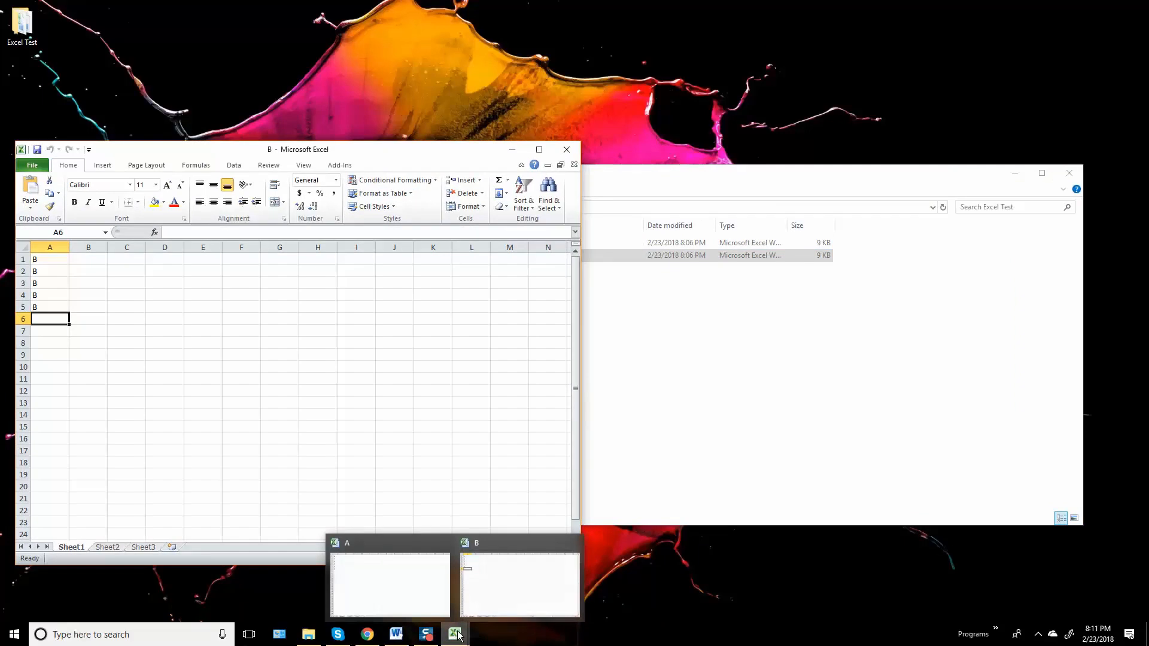
pyautogui.click(388, 582)
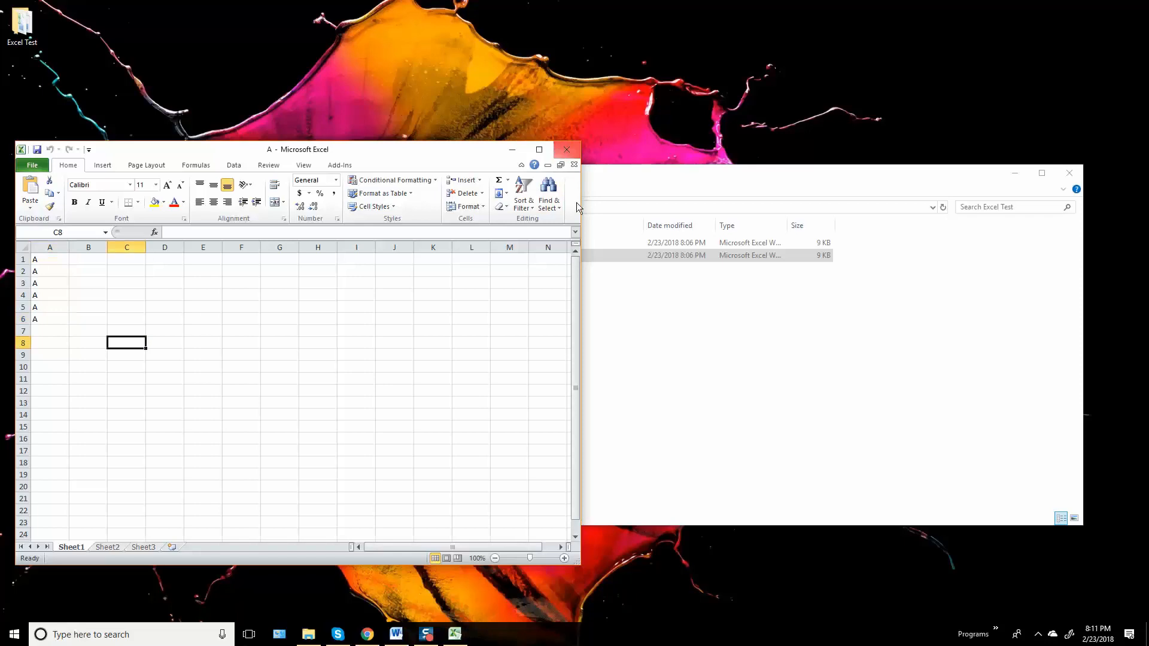
# Step: Close the Excel window holding both workbooks, then reopen workbook A from the folder
pyautogui.click(565, 149)
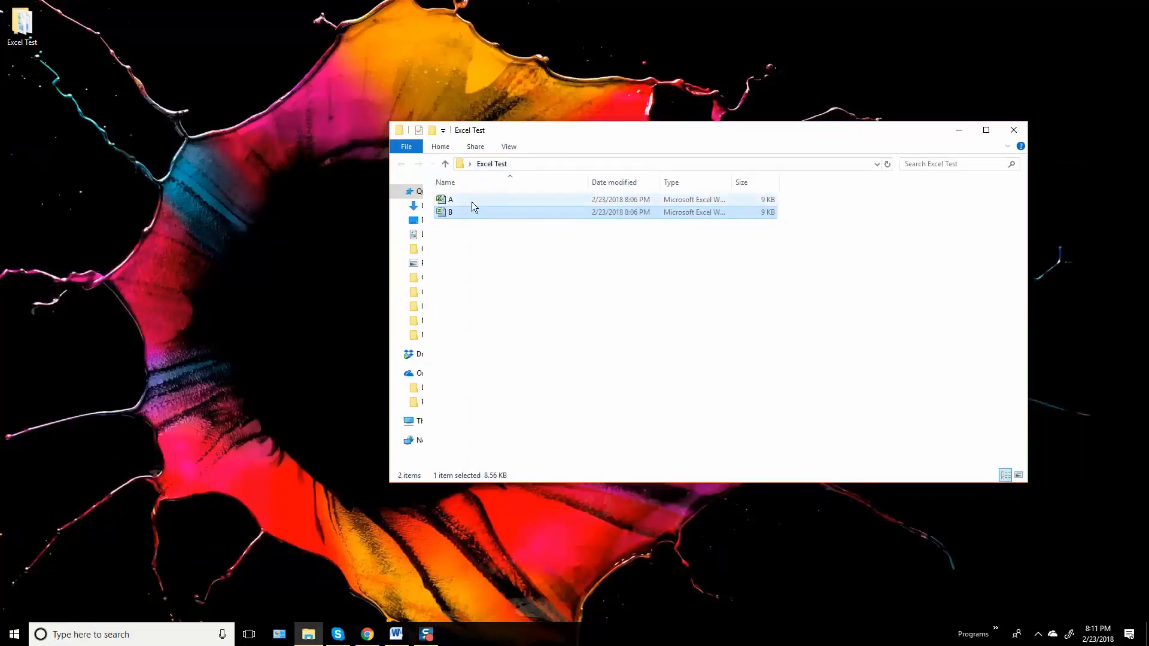
pyautogui.doubleClick(450, 199)
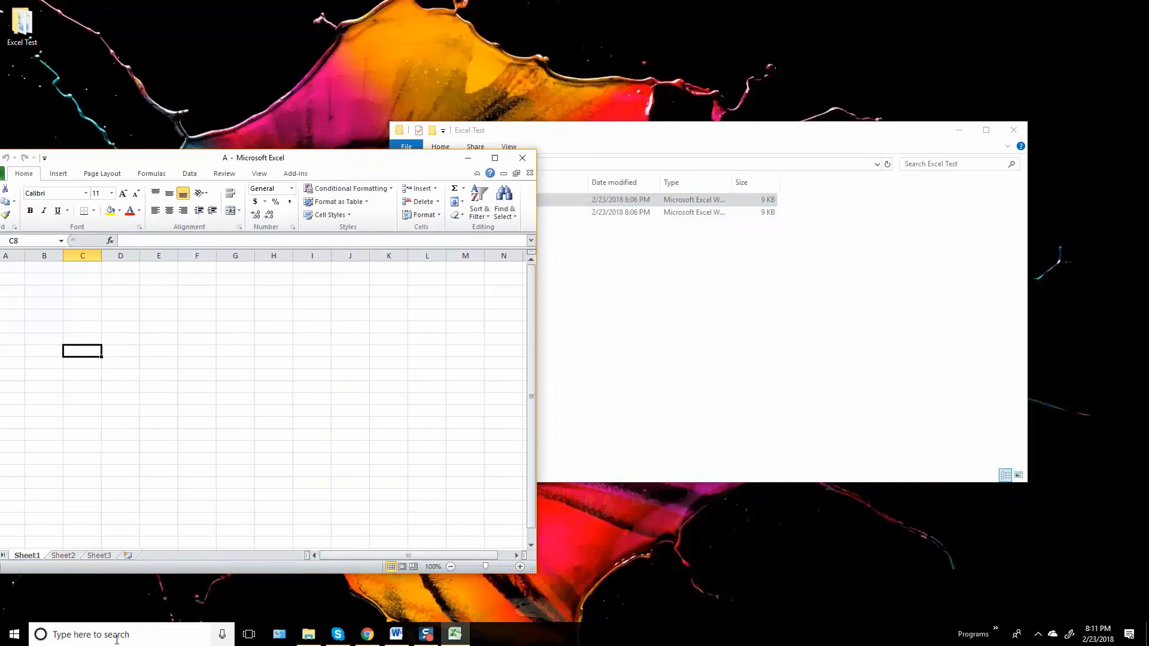
# Step: Search 'ex' to start a second Excel 2010 window and show its recent workbooks list
pyautogui.write('ex')
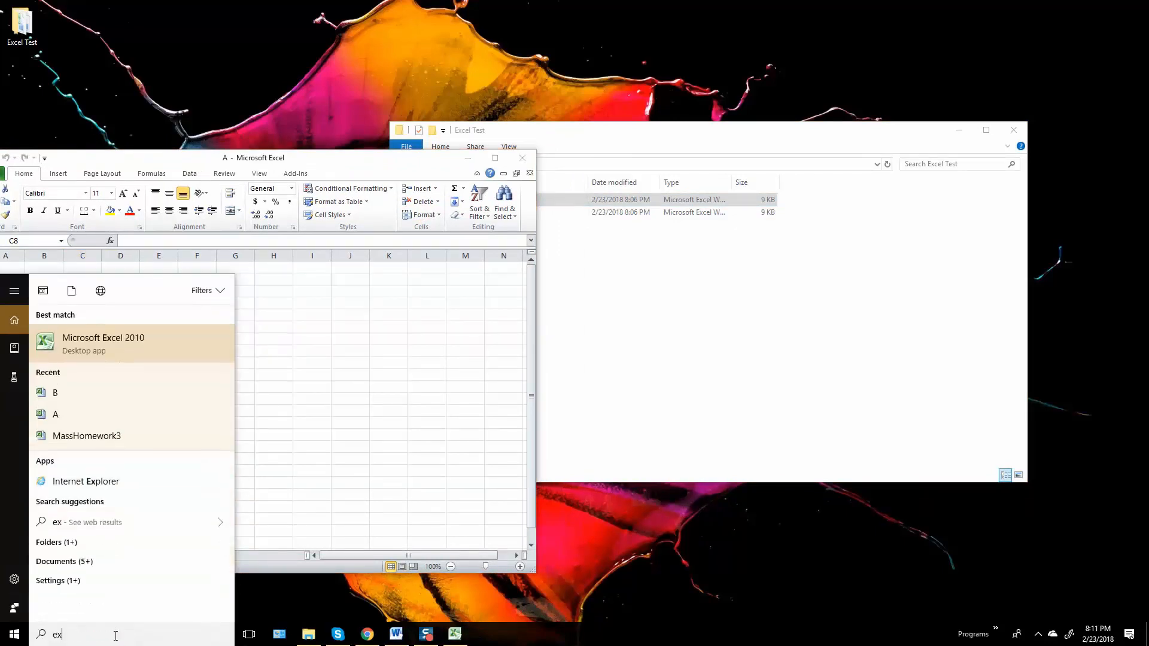
pyautogui.click(104, 343)
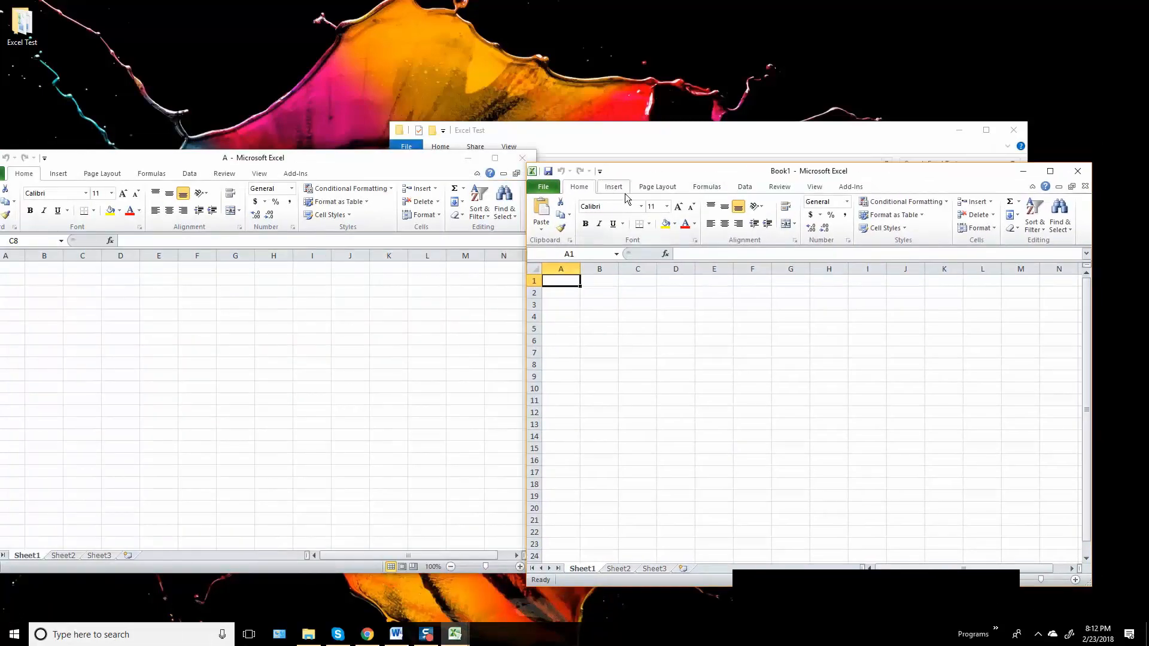
pyautogui.click(543, 186)
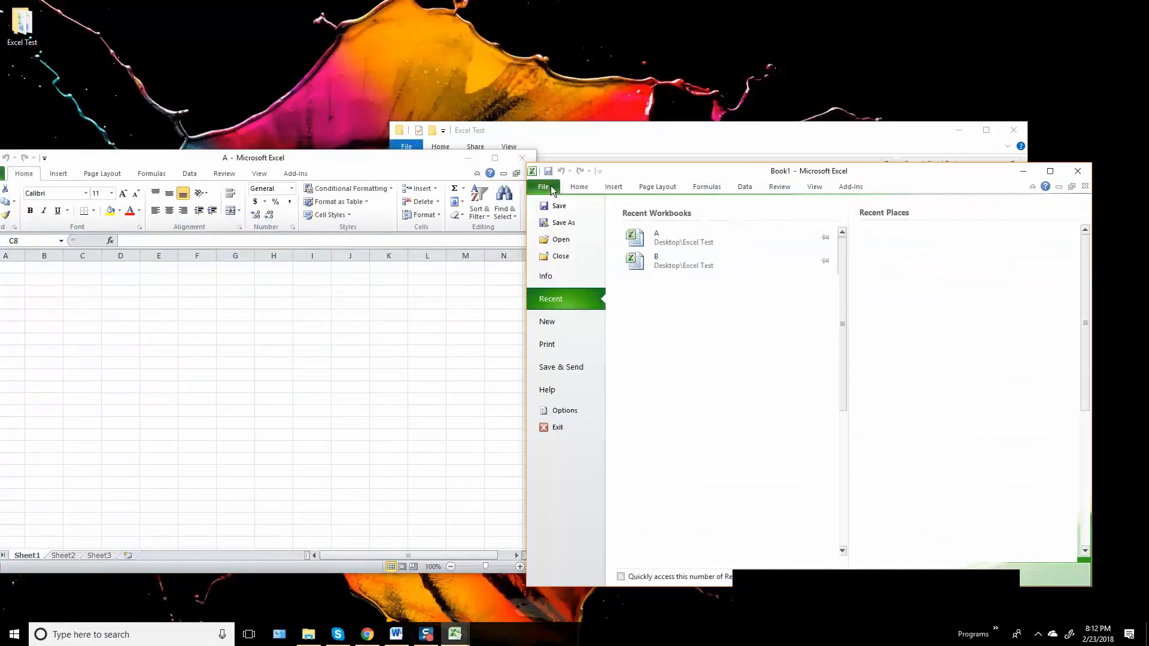
pyautogui.moveTo(695, 261)
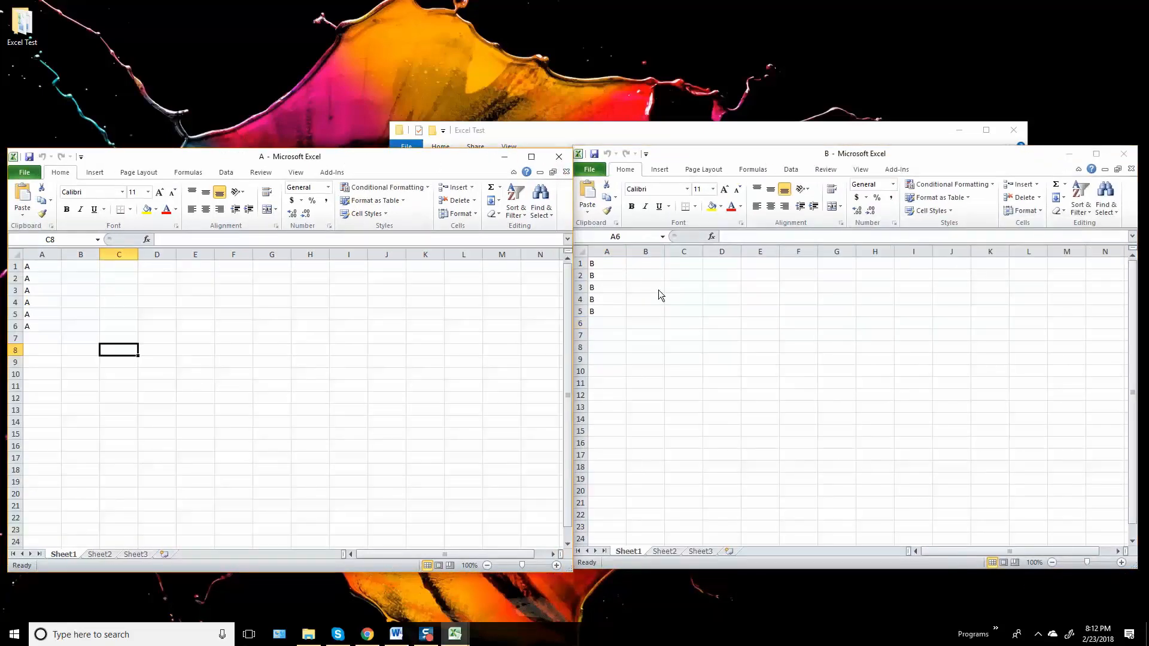
pyautogui.moveTo(566, 212)
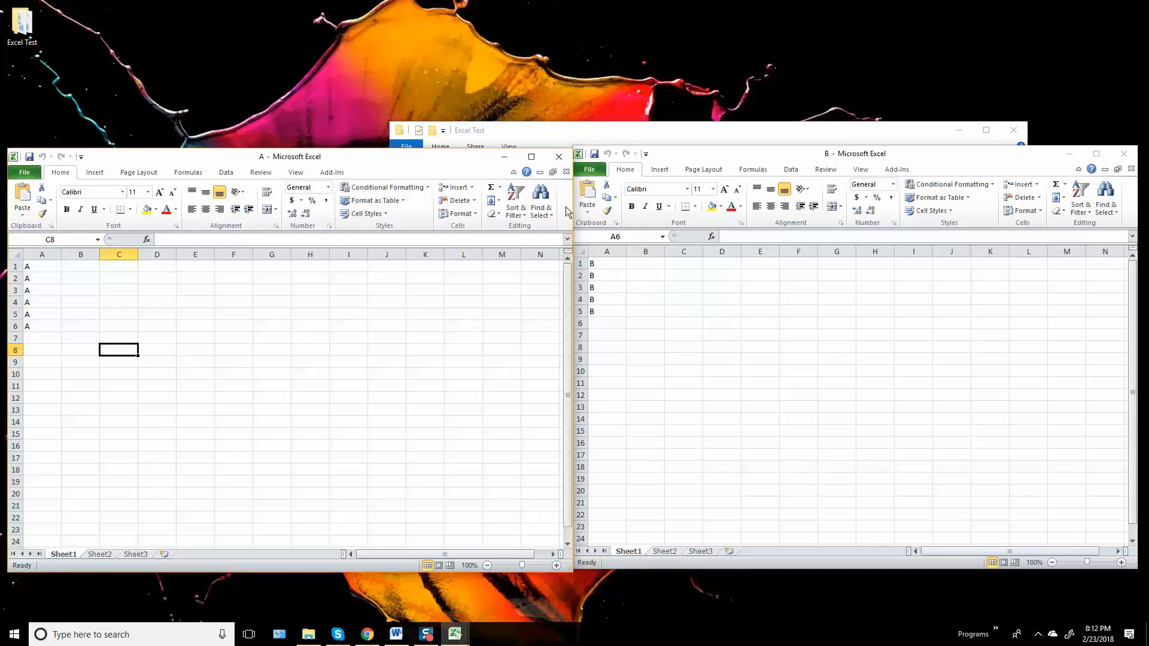
pyautogui.moveTo(686, 159)
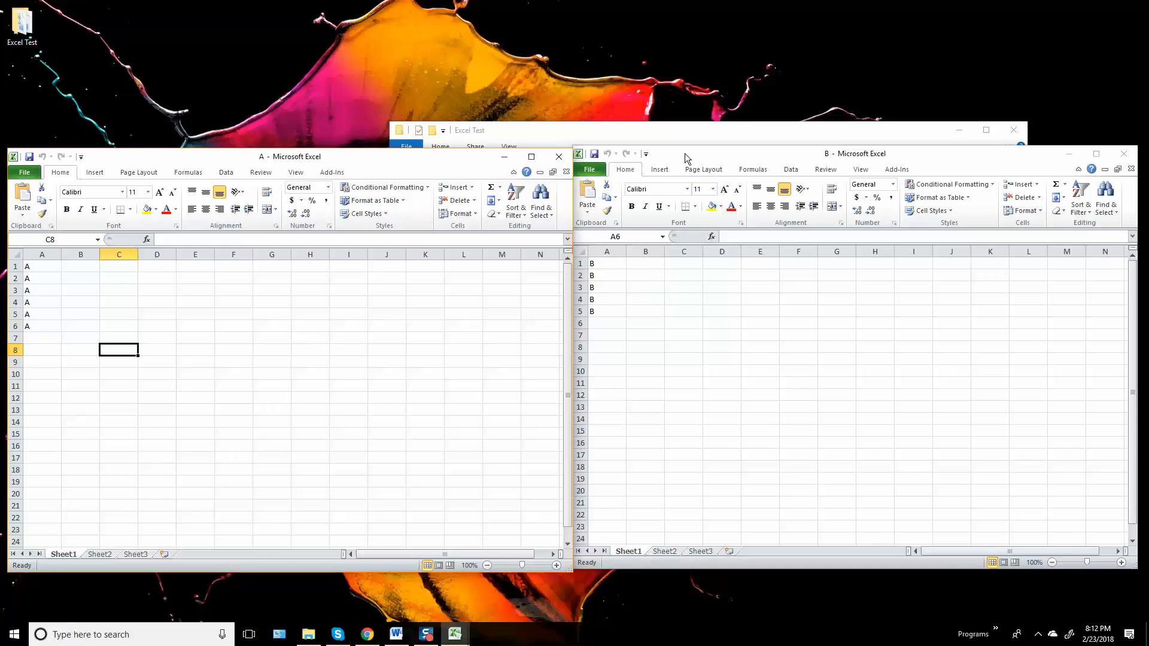
pyautogui.moveTo(681, 162)
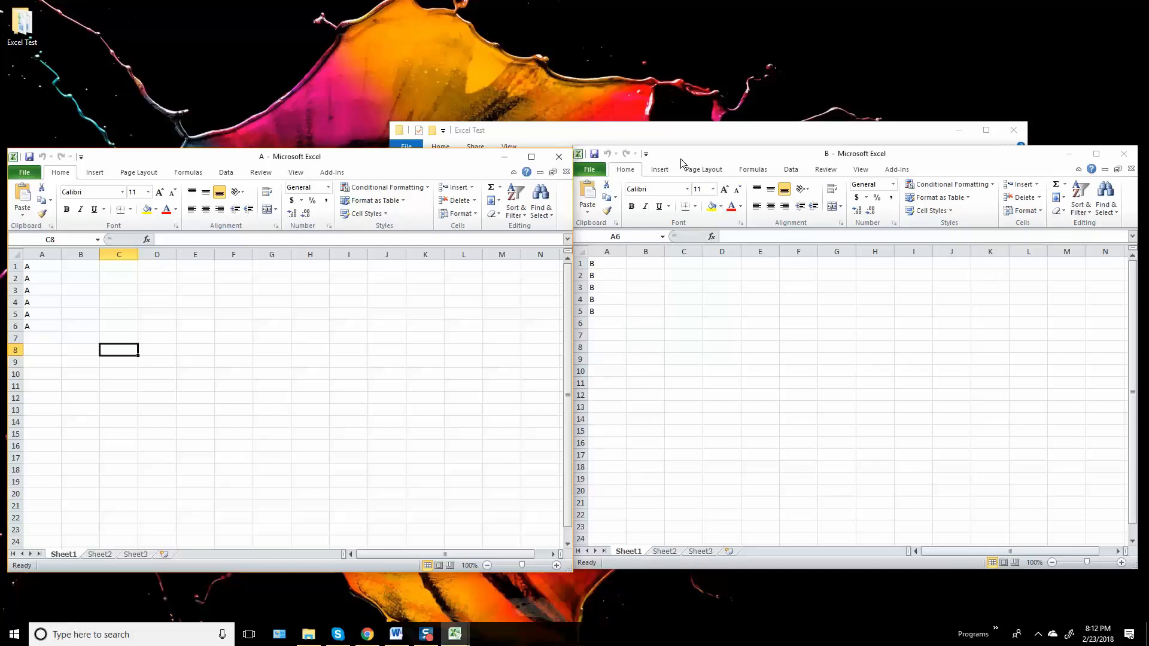
pyautogui.moveTo(659, 172)
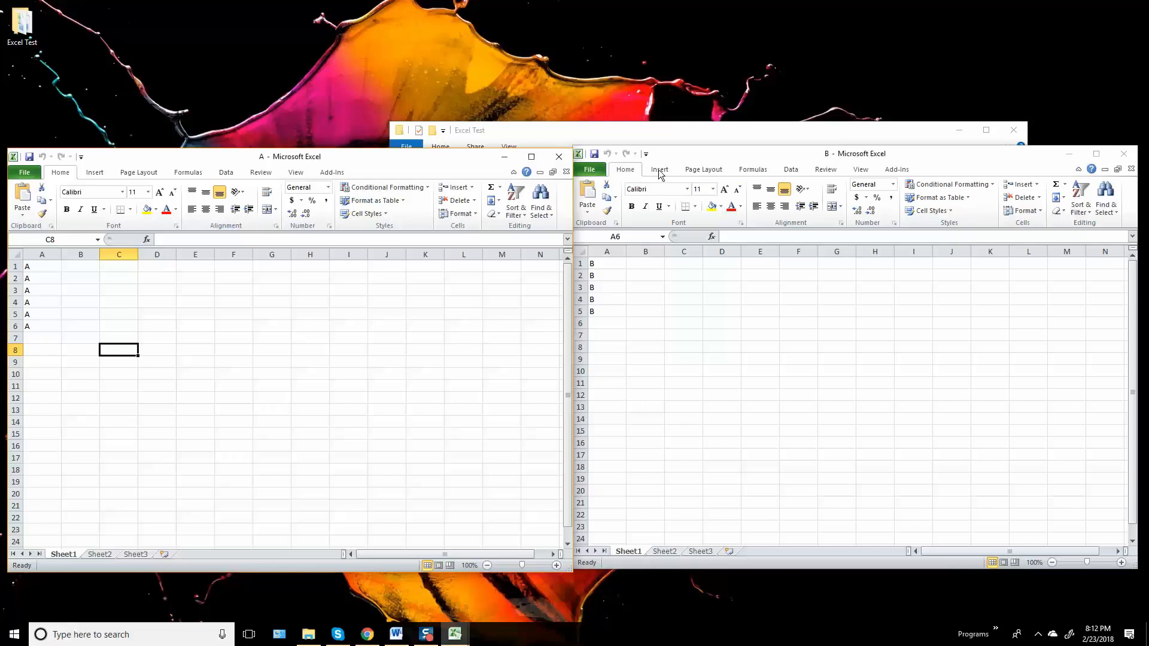
pyautogui.moveTo(859, 143)
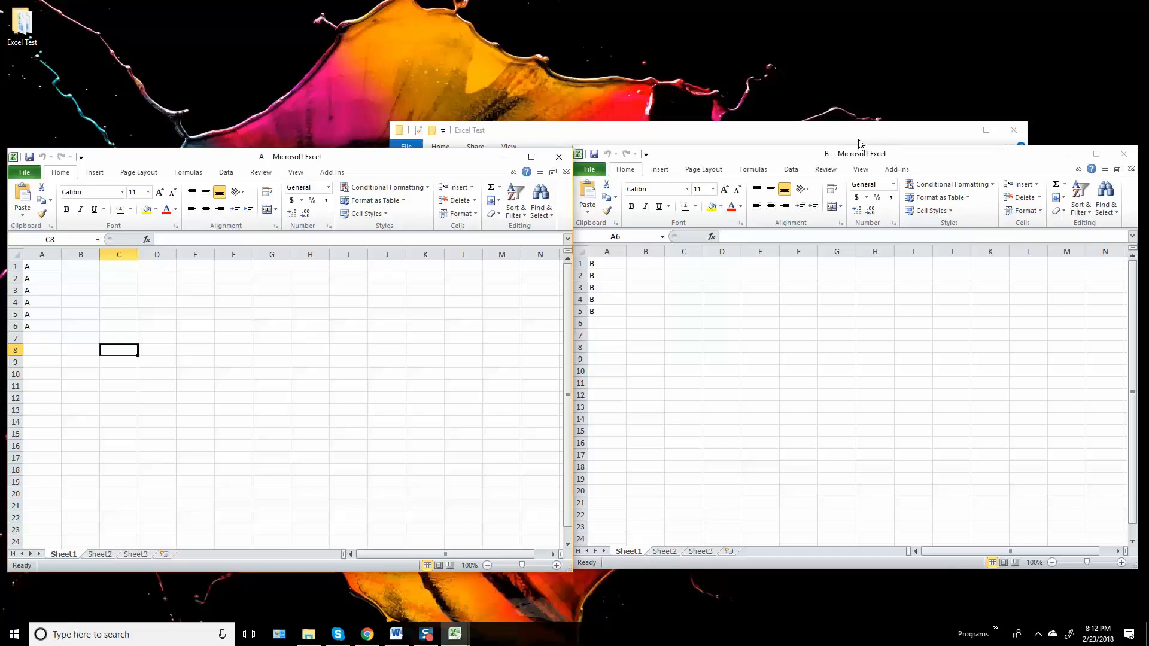